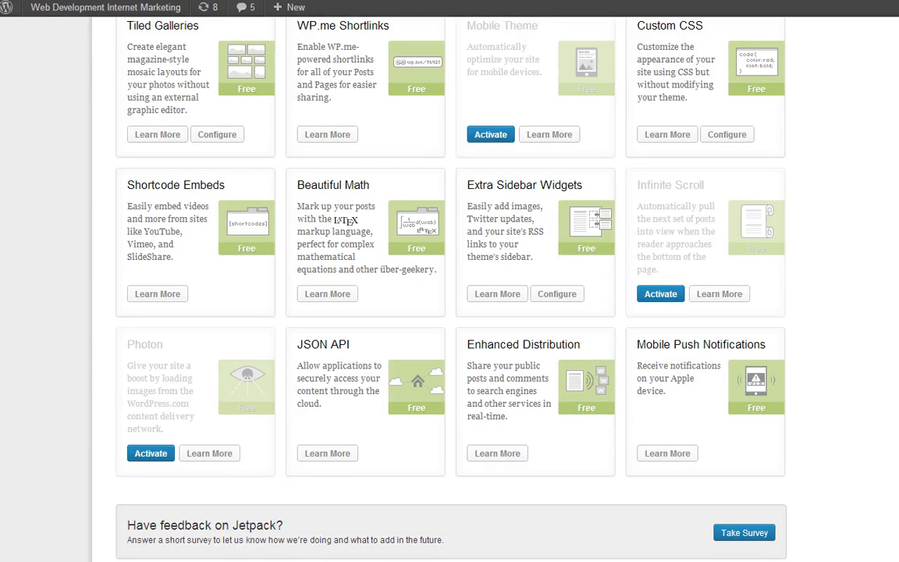
mouse_move(604, 209)
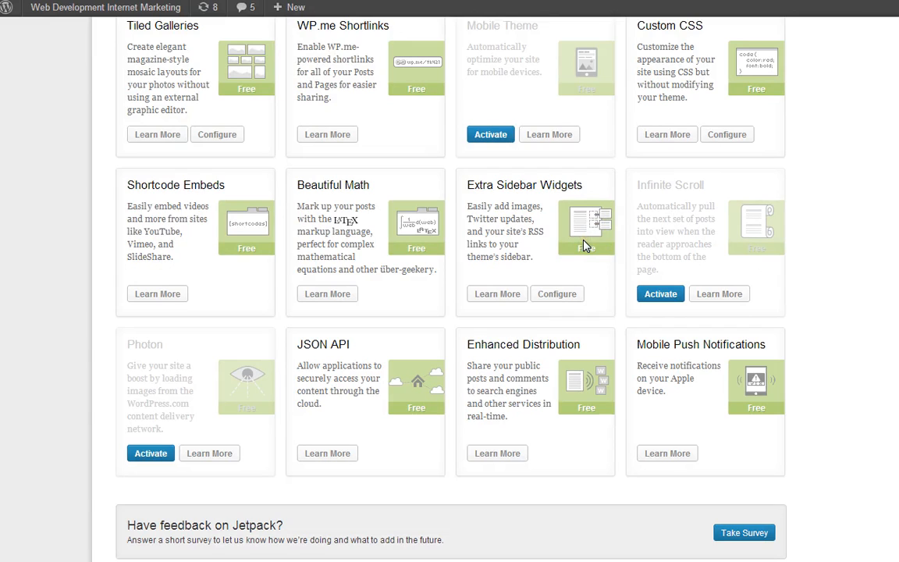
mouse_move(263, 253)
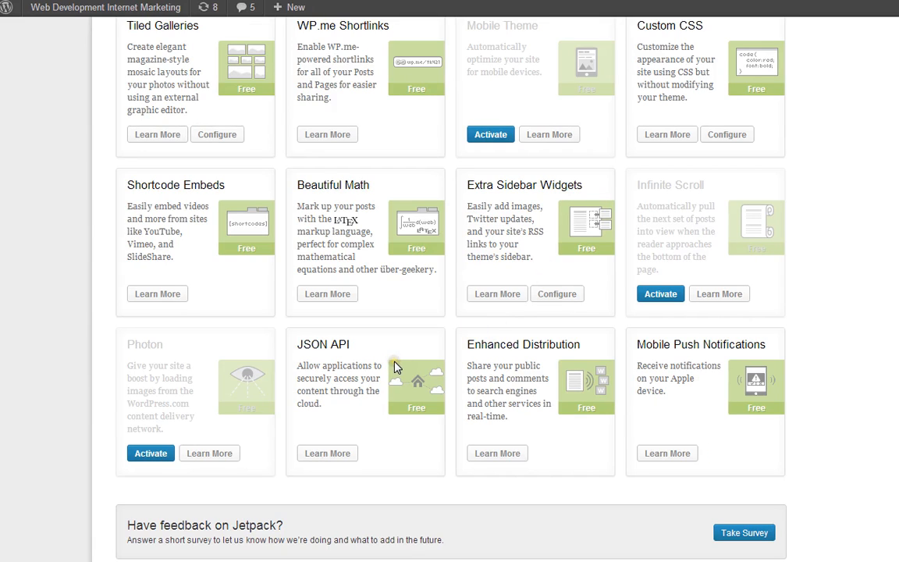
mouse_move(398, 349)
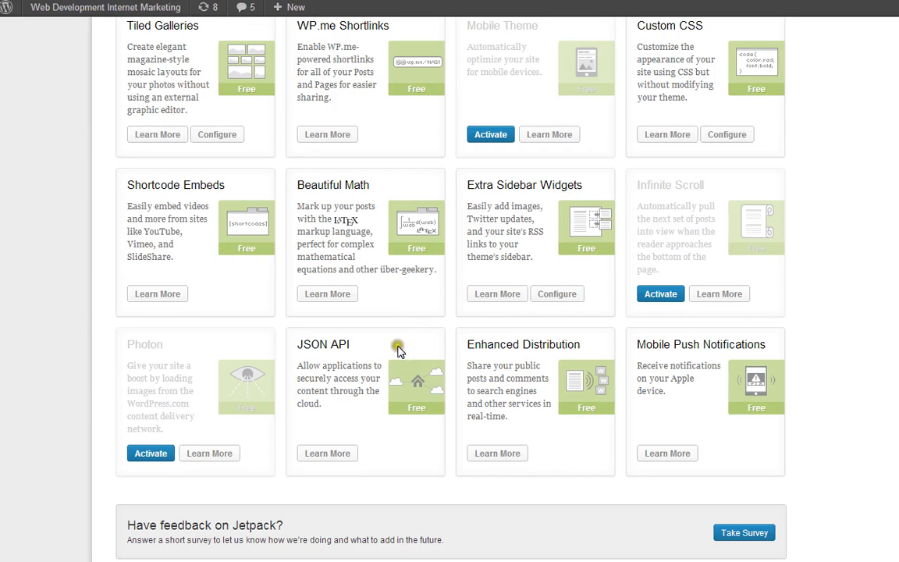
mouse_move(352, 354)
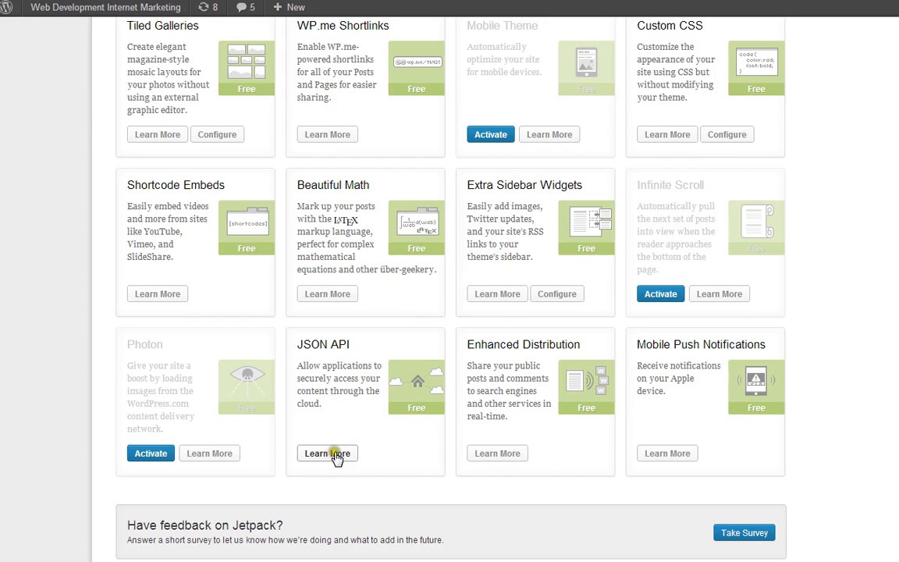
Expand the JSON API card's Learn More panel to read about OAuth2 authentication and REST access
left_click(327, 453)
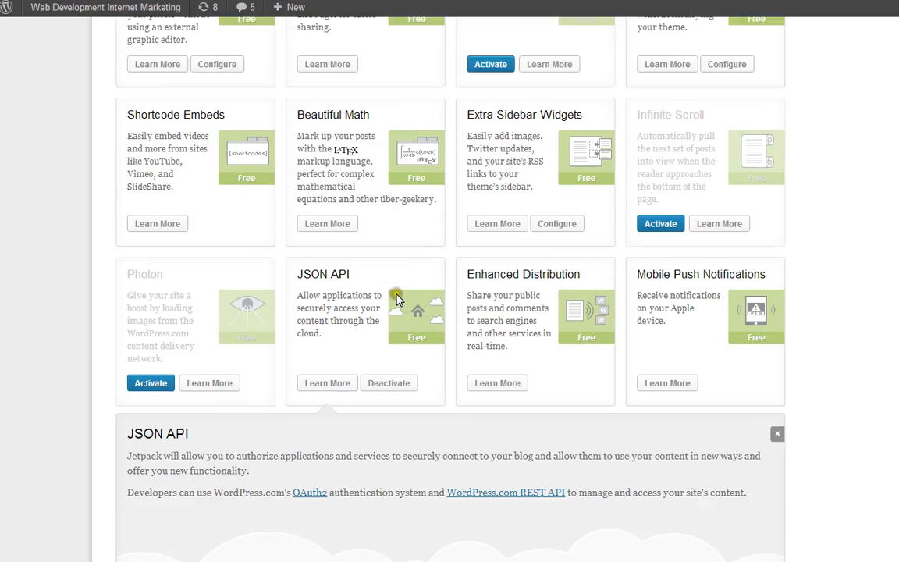
scroll("down", 3)
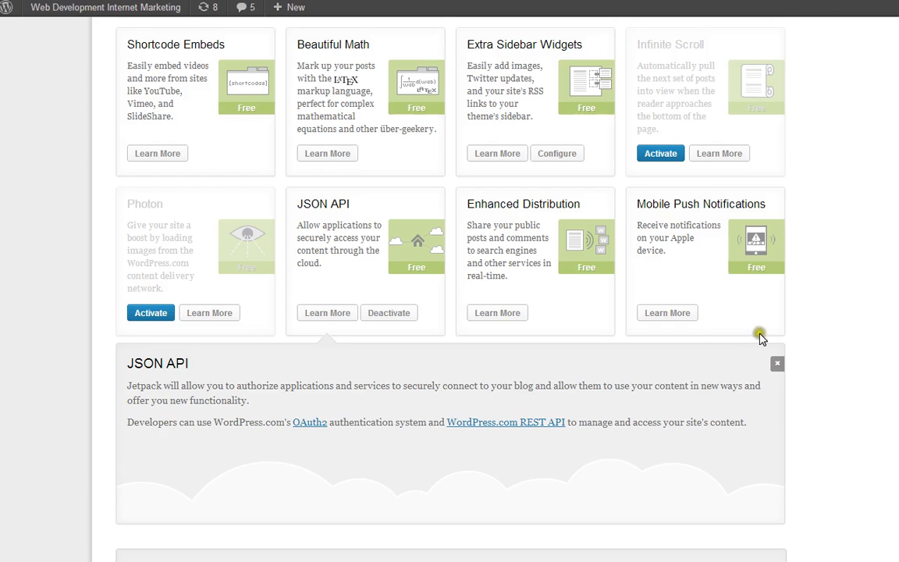
mouse_move(646, 337)
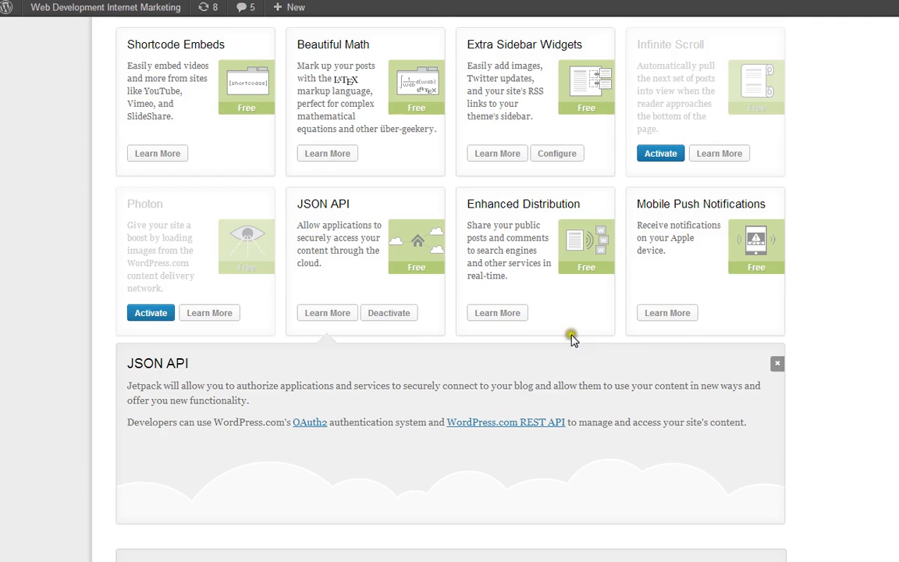
mouse_move(468, 365)
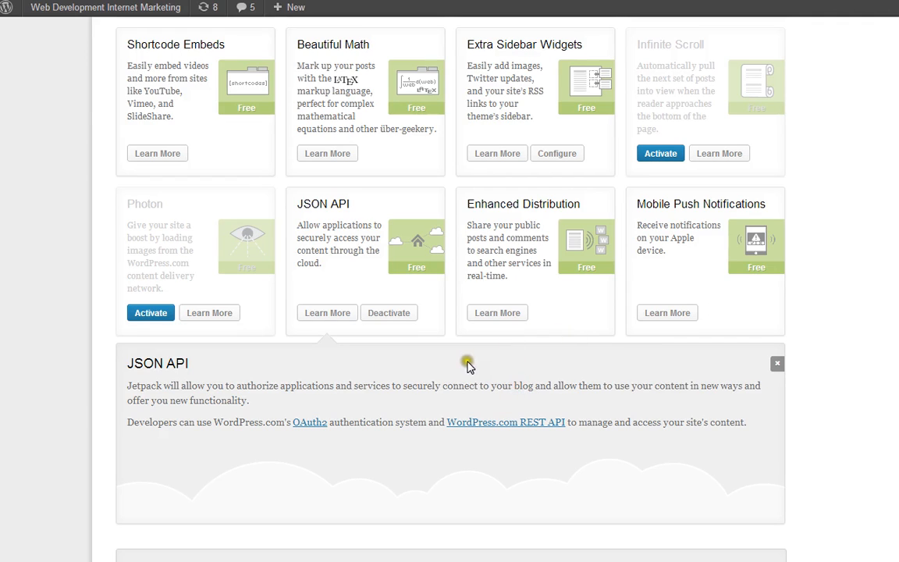
mouse_move(463, 367)
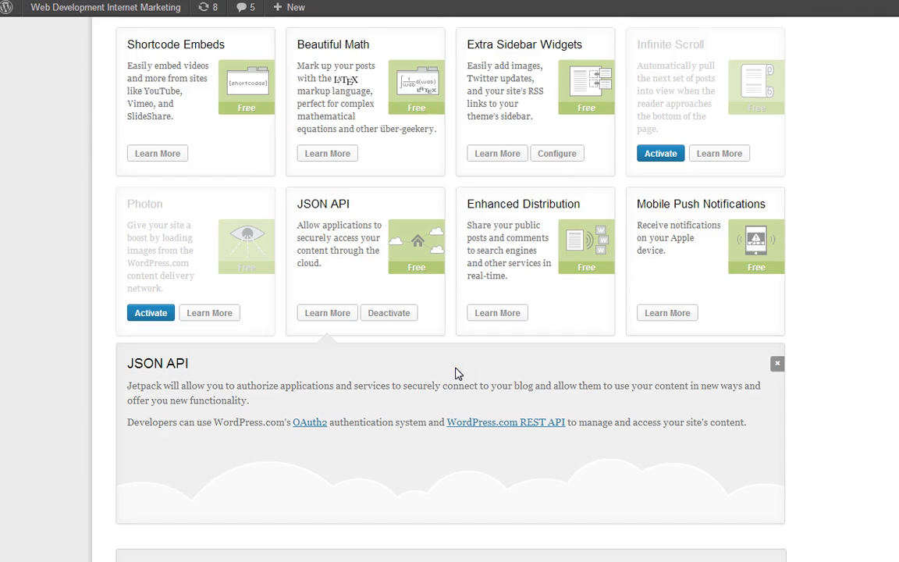
mouse_move(466, 374)
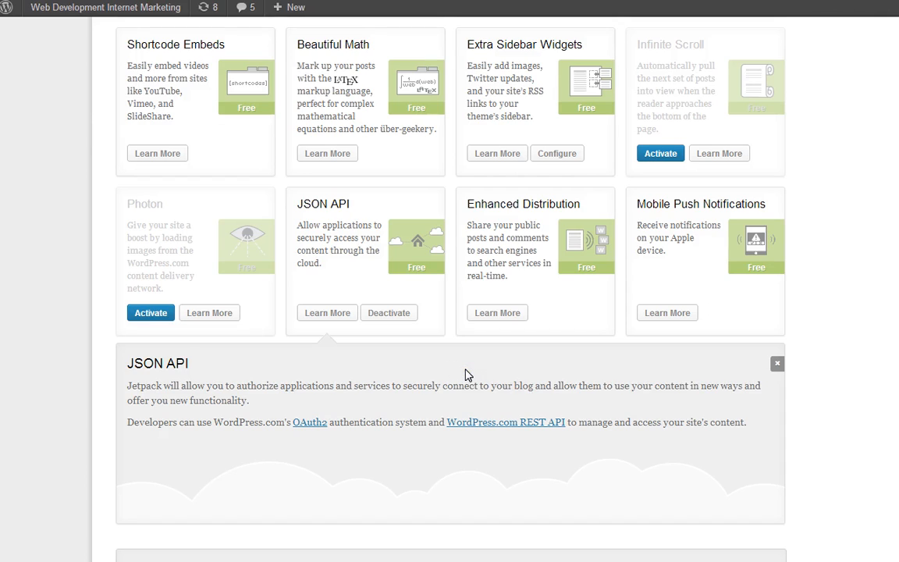